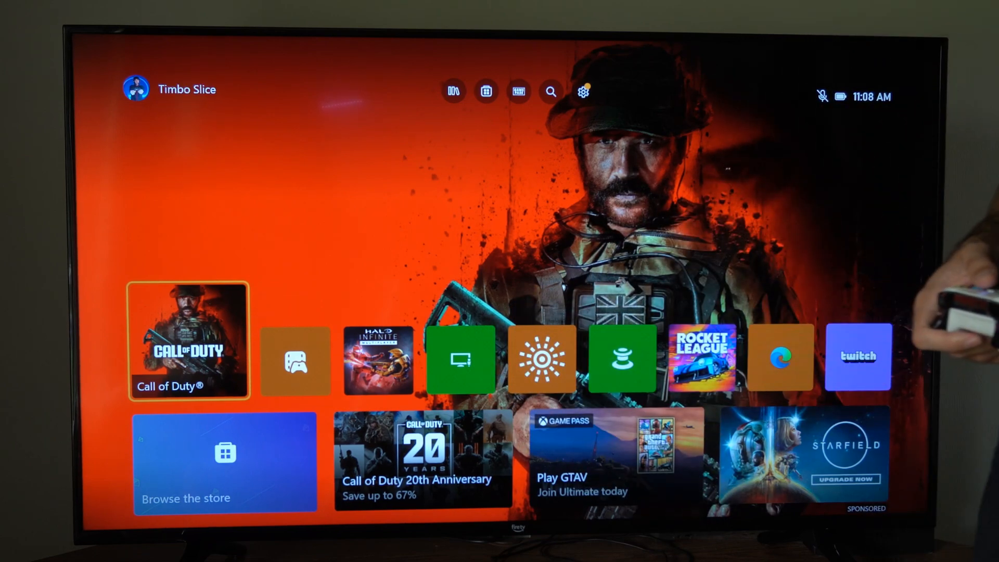
# Navigate to Settings > General > Personalization > My color & theme
pyautogui.click(518, 91)
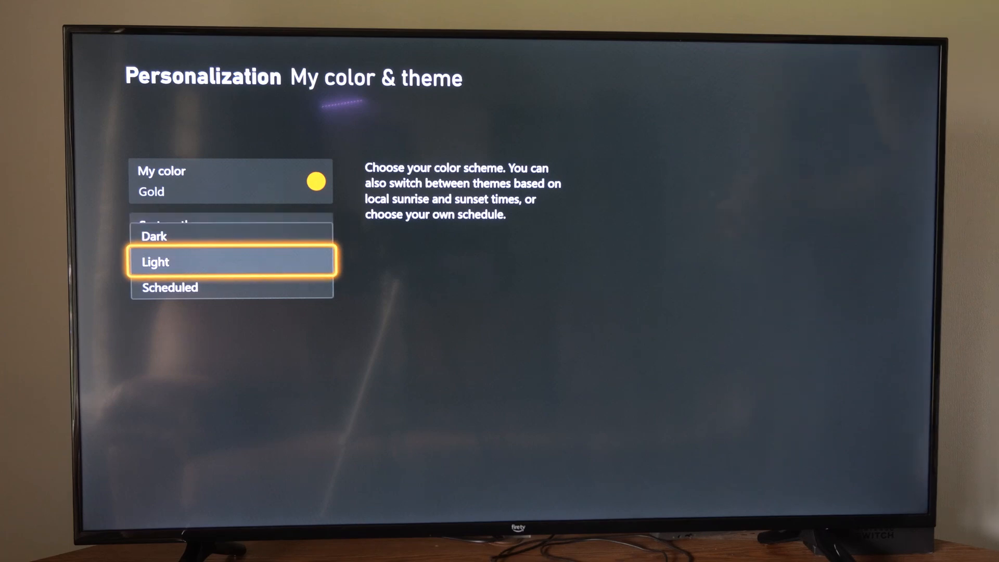
# Open the My color accent palette, with Gold as the current color
pyautogui.click(231, 262)
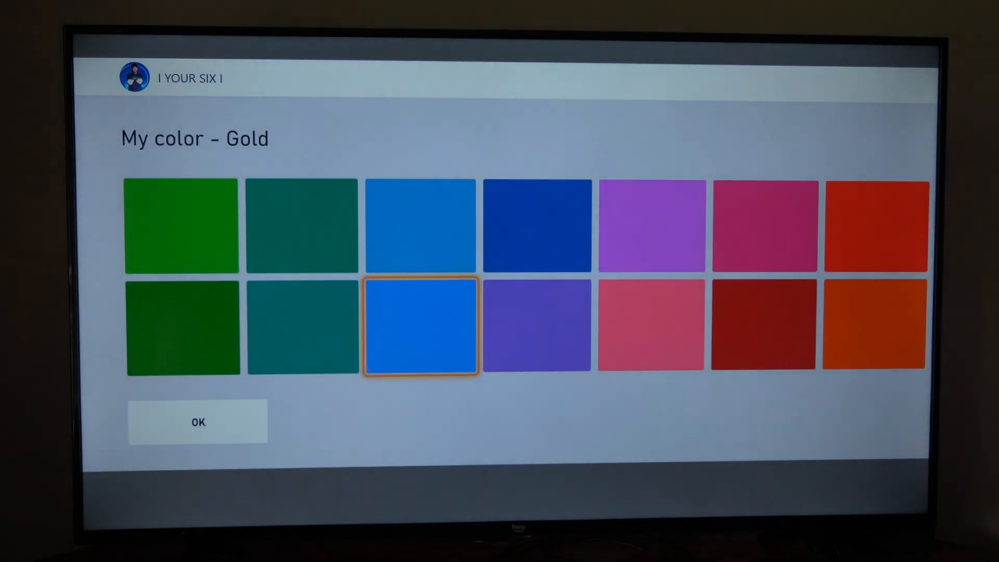
# Scroll the color grid and pick the Blue-gray accent tile
pyautogui.click(538, 326)
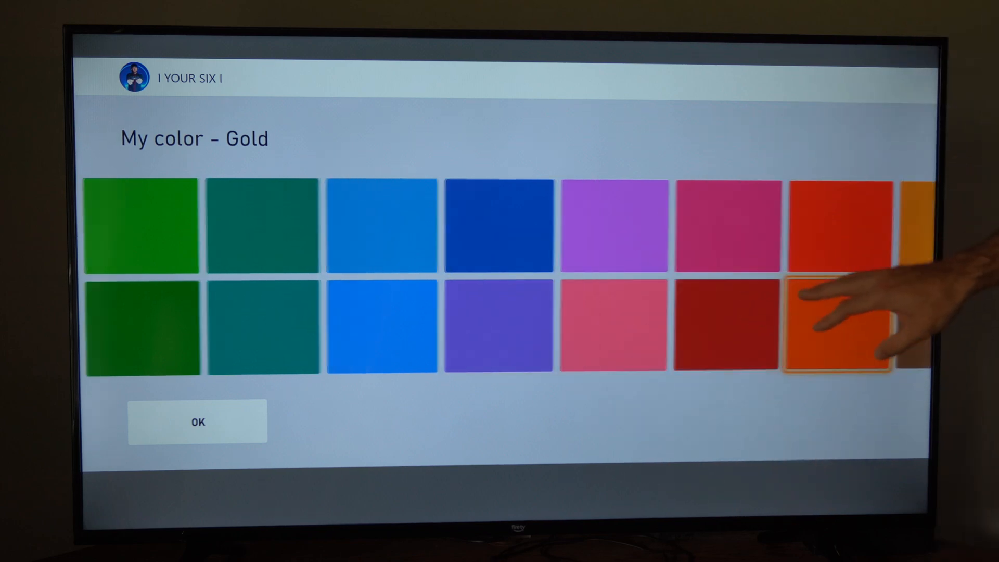
pyautogui.hscroll(3)
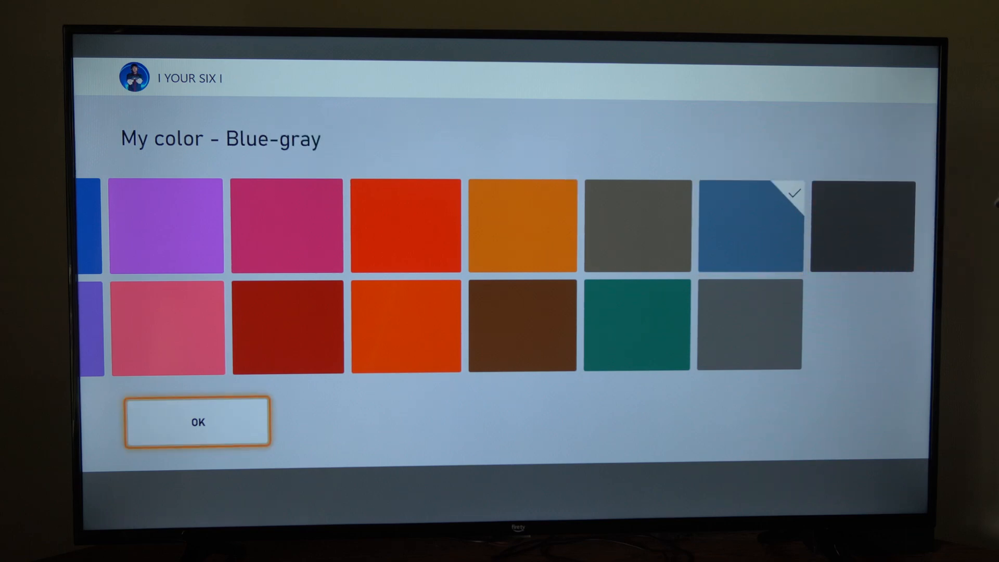
pyautogui.click(197, 422)
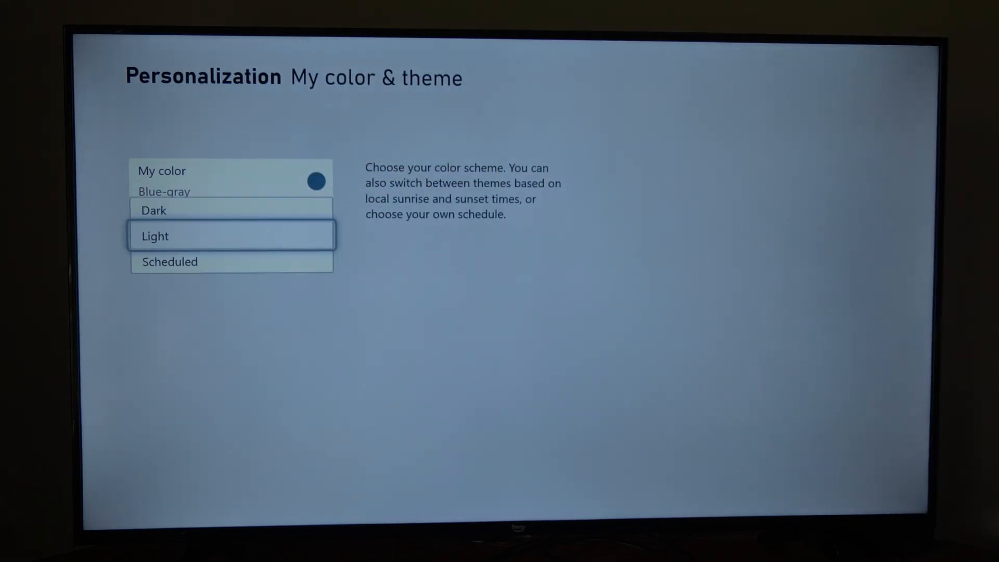
# Set the system theme to Dark and bring up the Xbox guide overlay
pyautogui.click(231, 210)
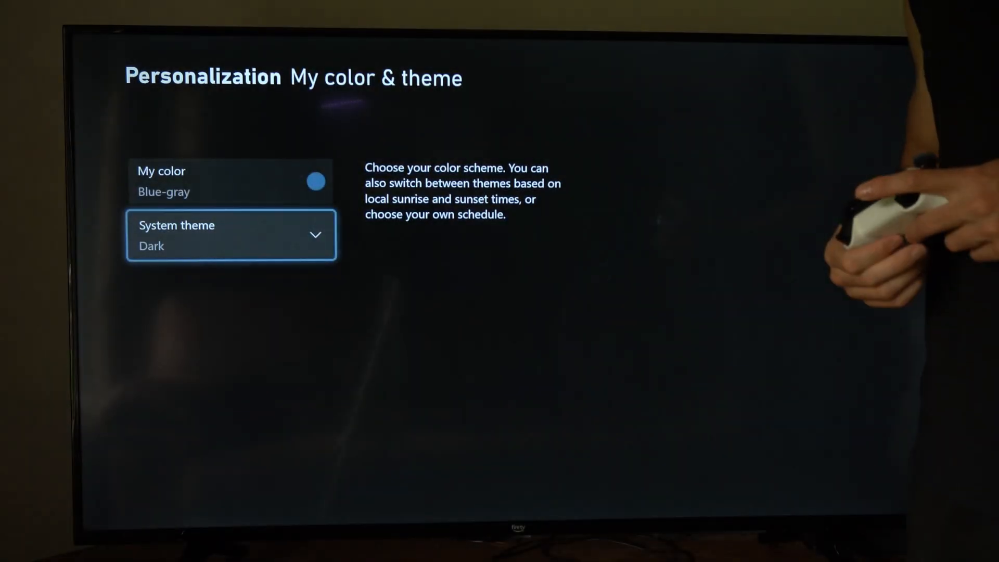
pyautogui.press('Xbox')
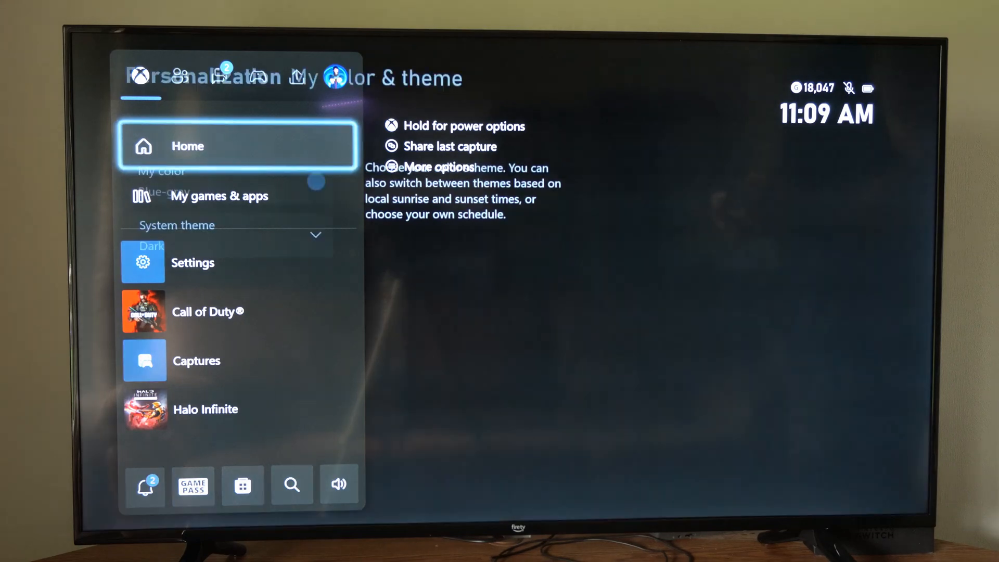